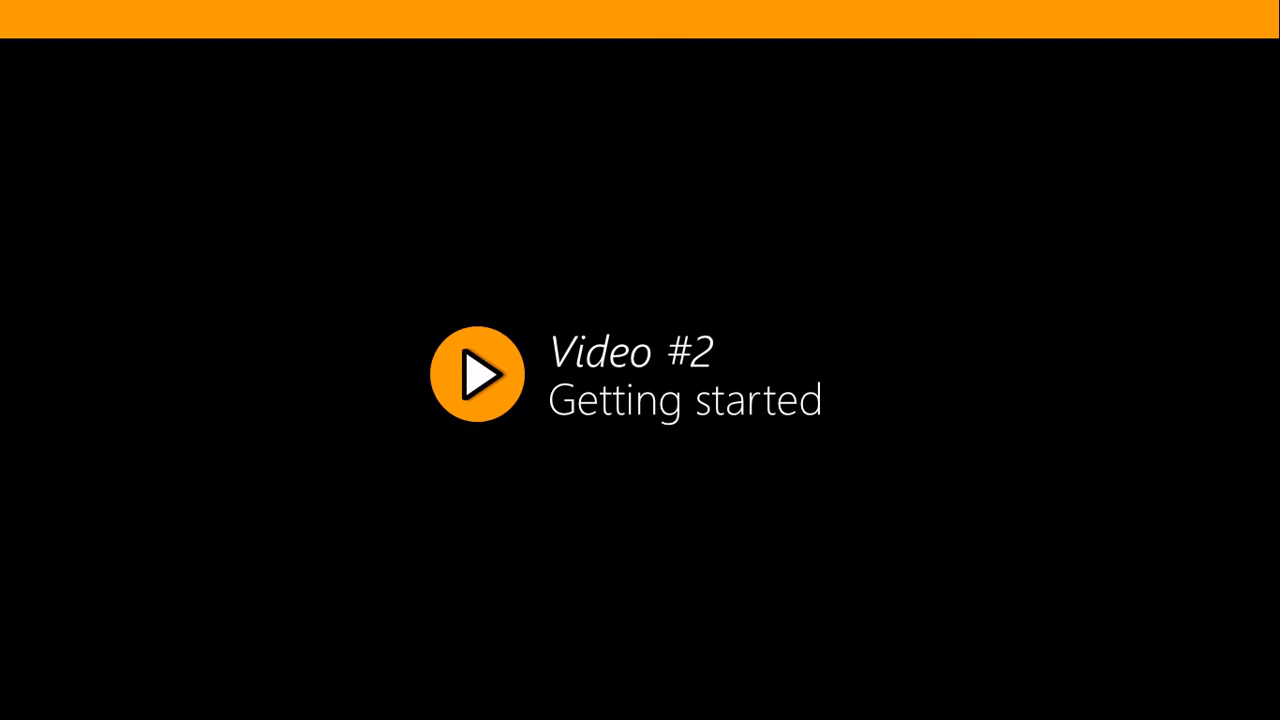
pyautogui.click(475, 374)
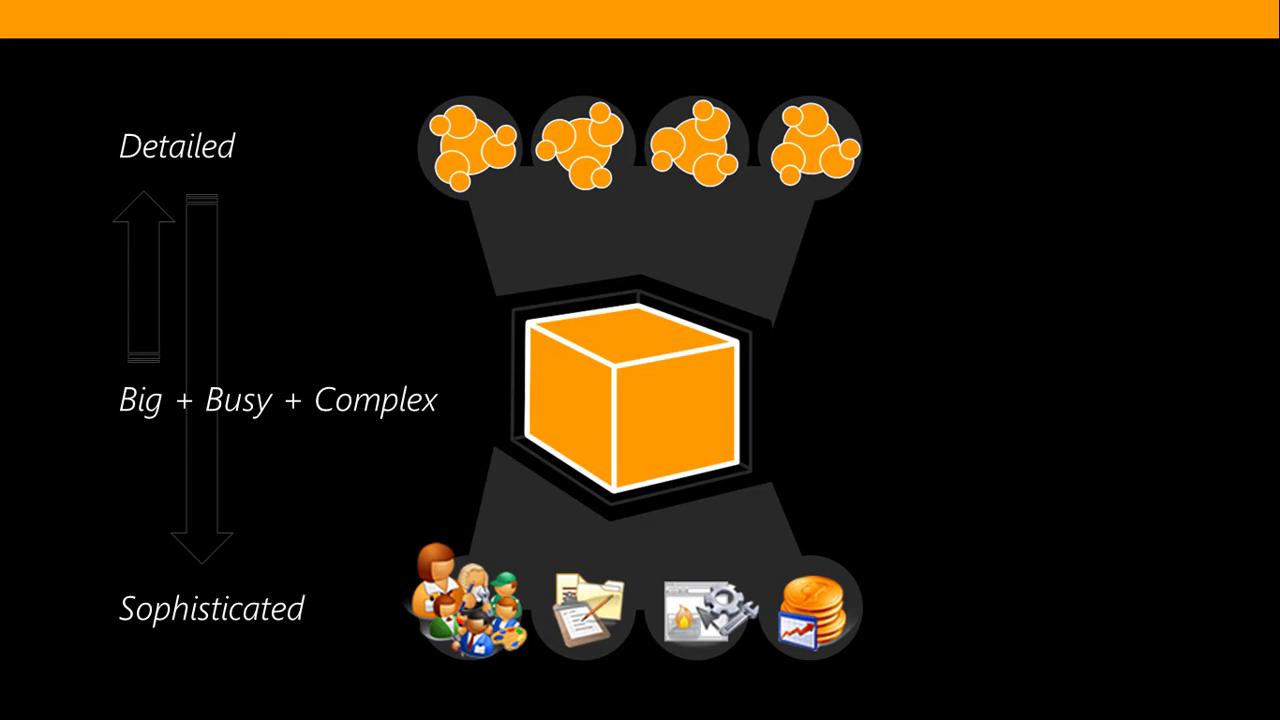
pyautogui.press('Right')
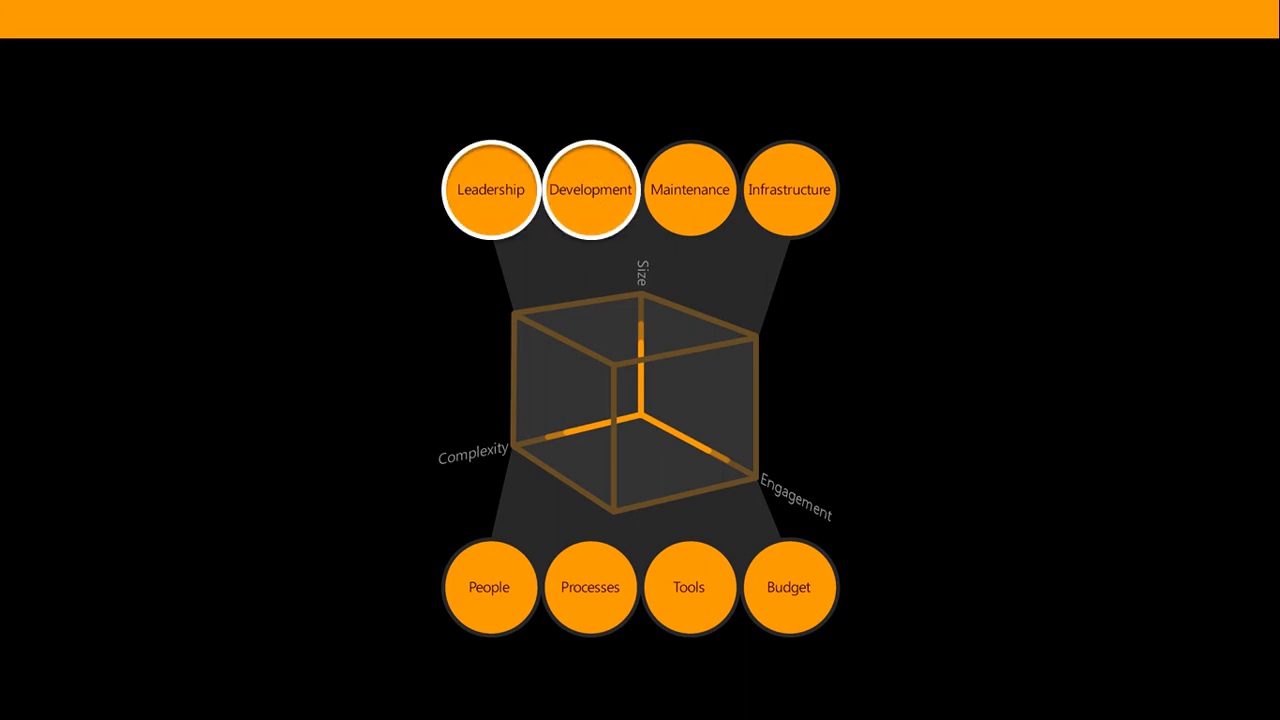
pyautogui.click(691, 190)
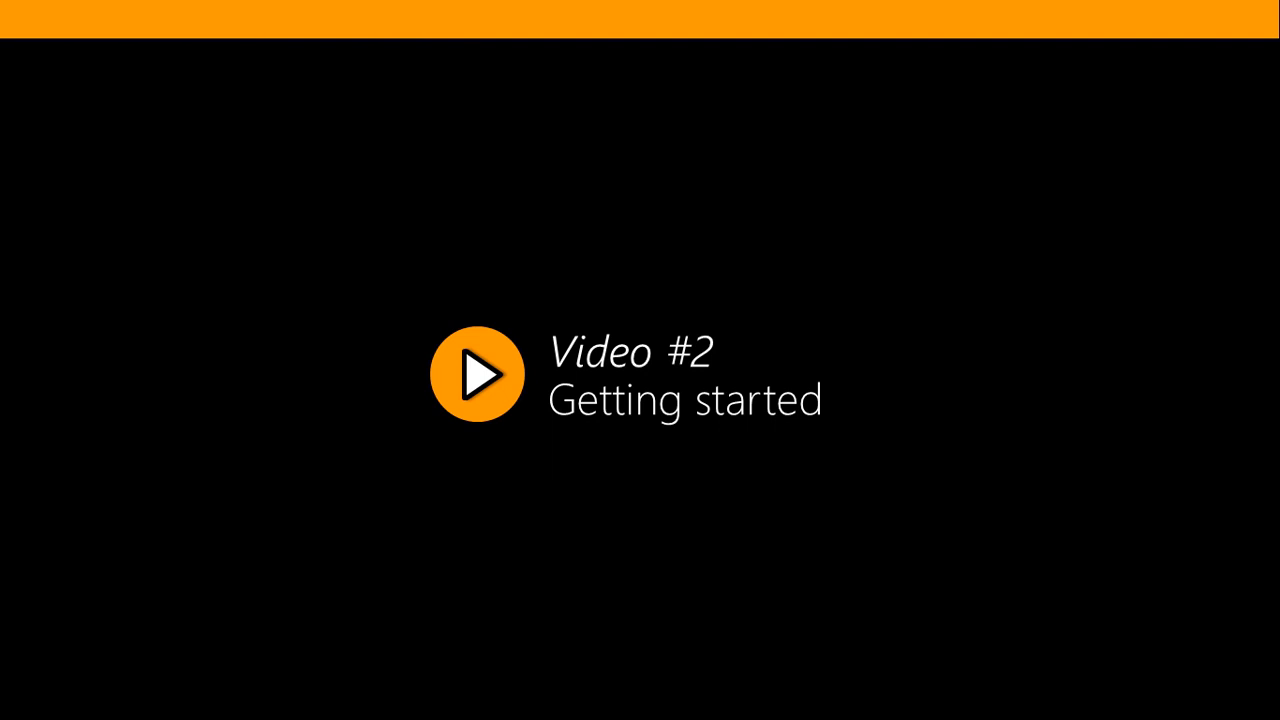
pyautogui.click(477, 375)
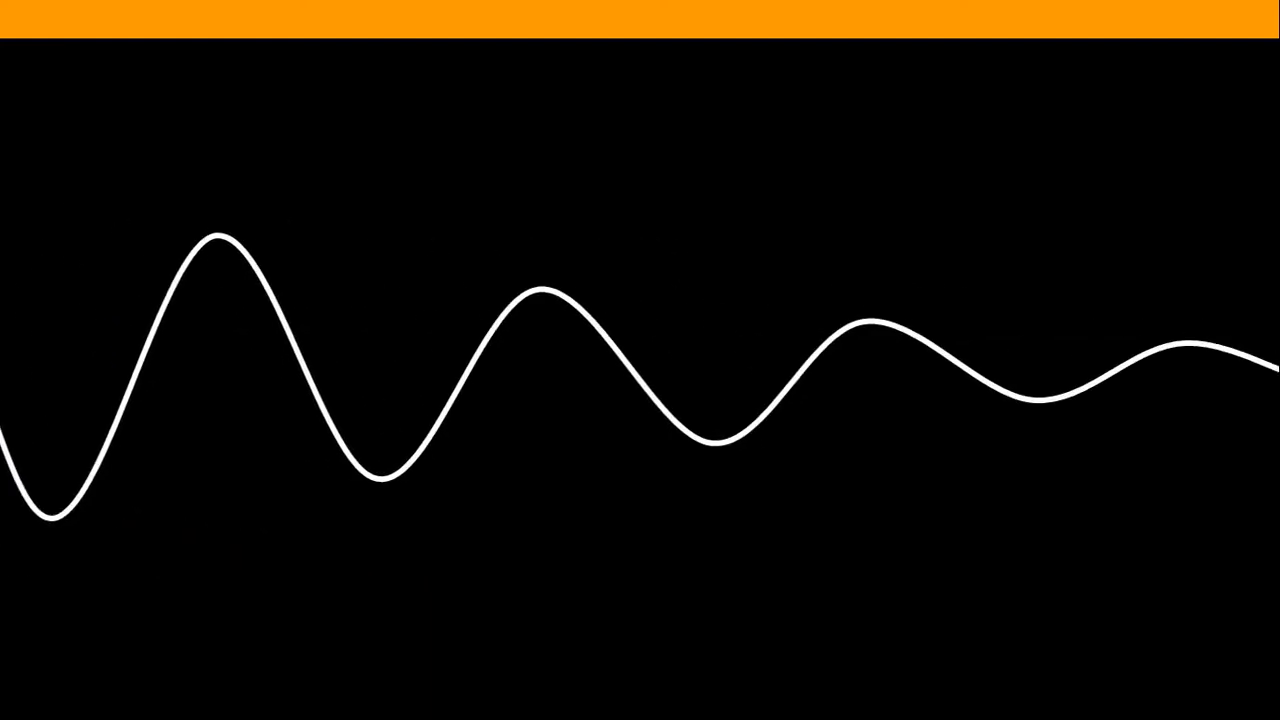